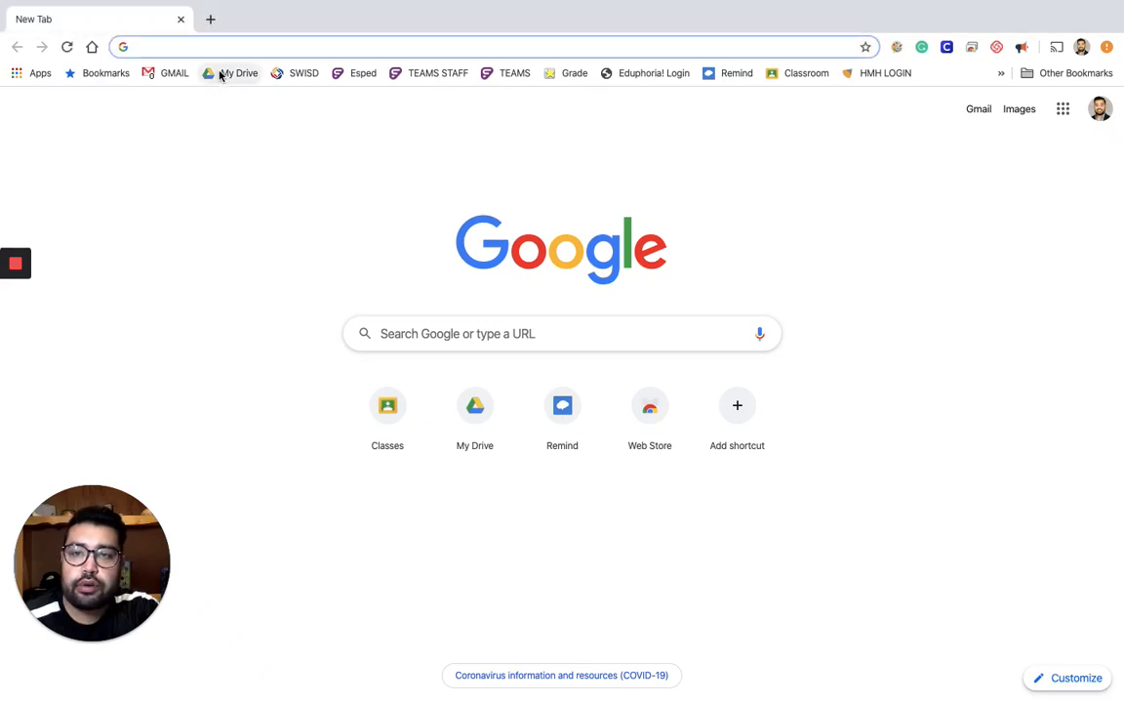
# Open My Drive in Google Drive from the bookmarks bar
pyautogui.click(237, 72)
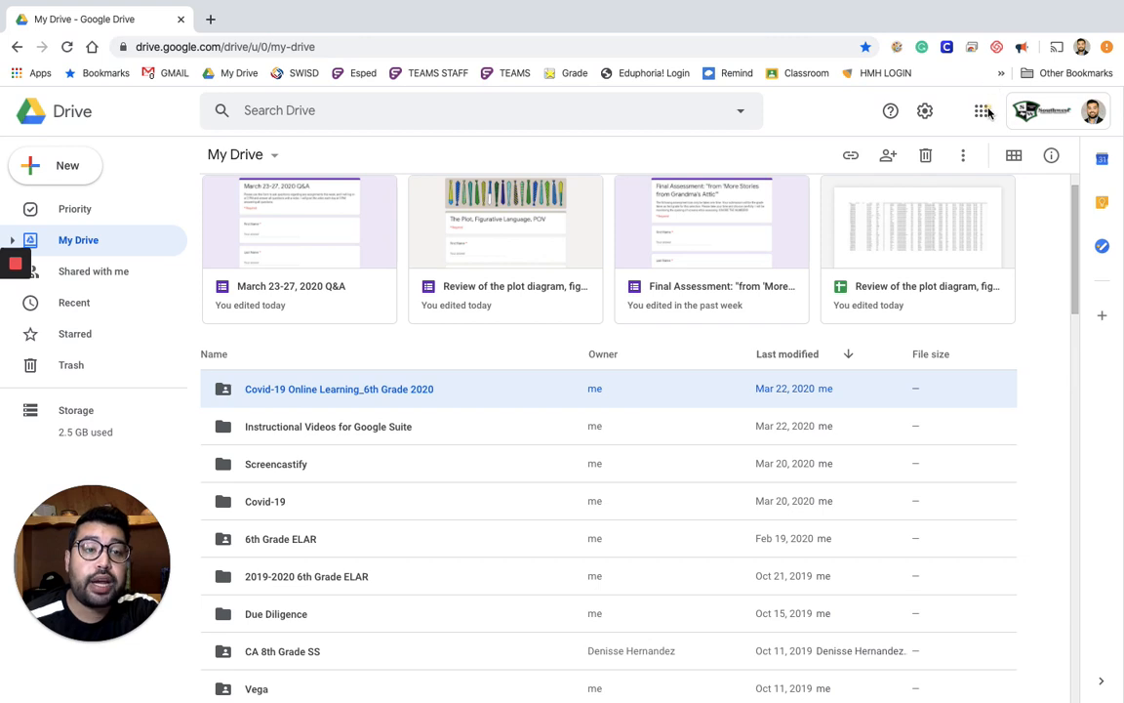
# Launch Google Forms from the Google apps grid in Drive
pyautogui.click(983, 111)
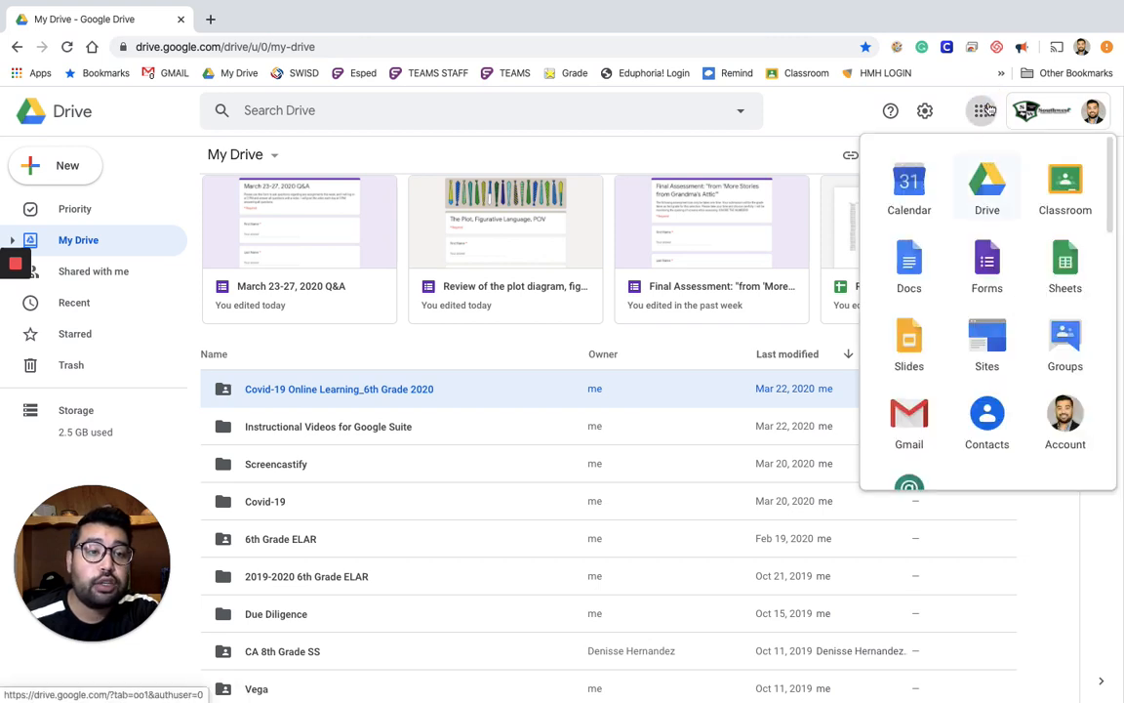
pyautogui.moveTo(982, 110)
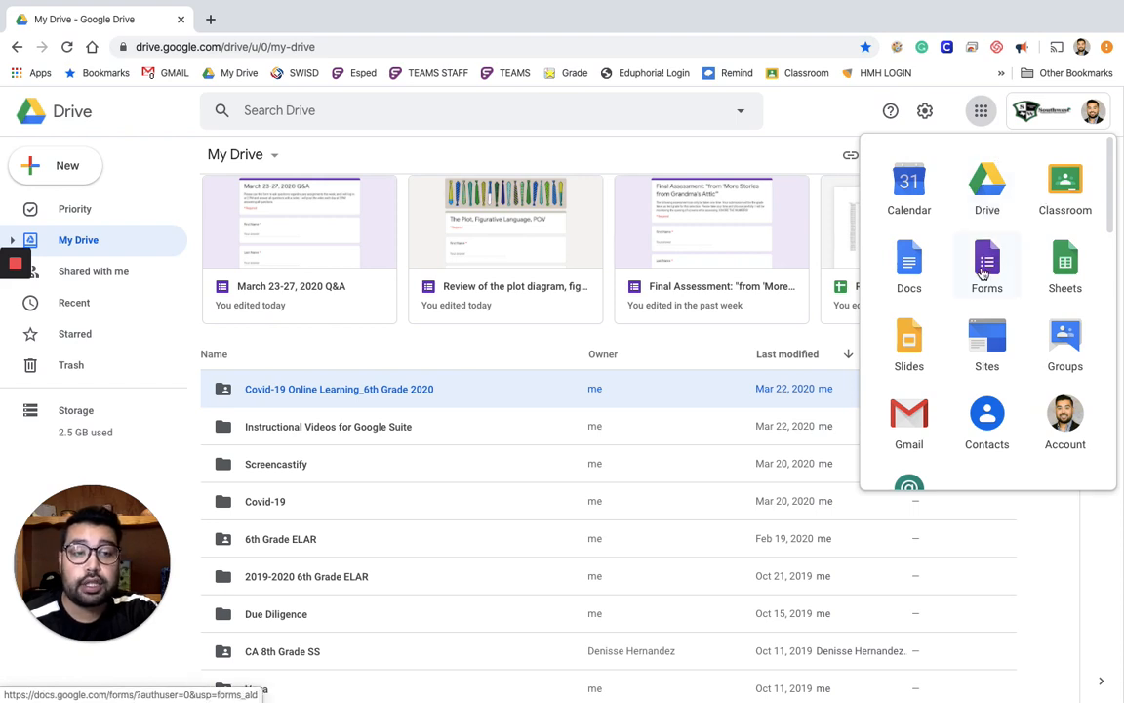
pyautogui.click(987, 264)
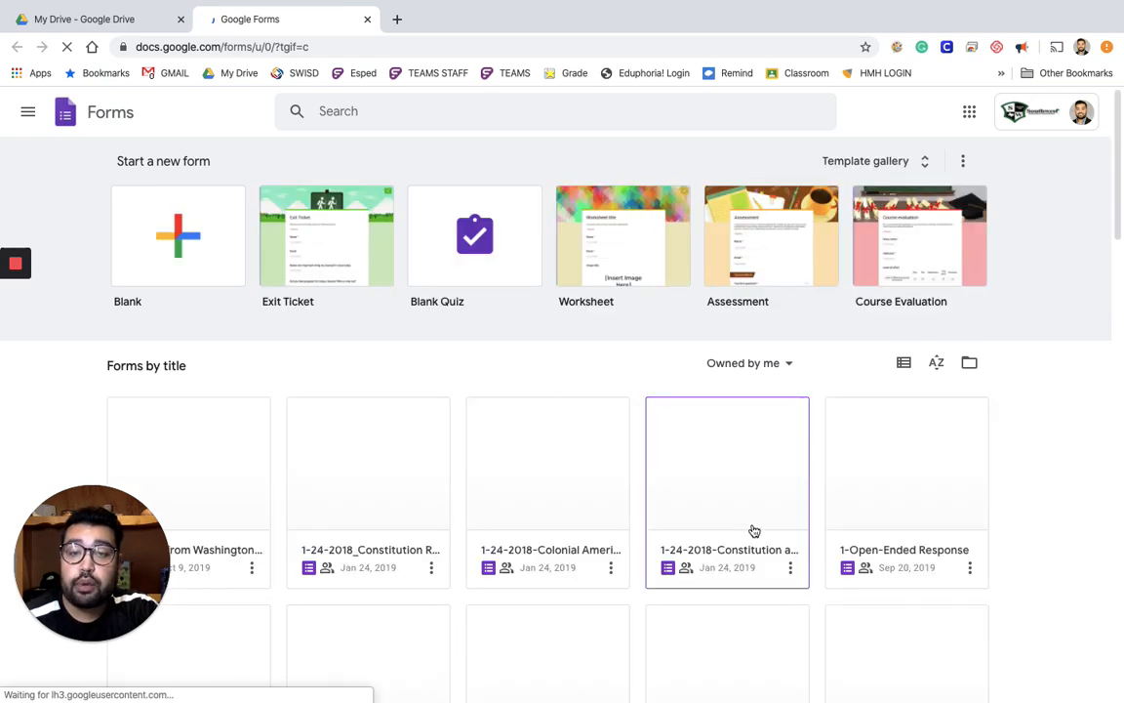
pyautogui.scroll(-3)
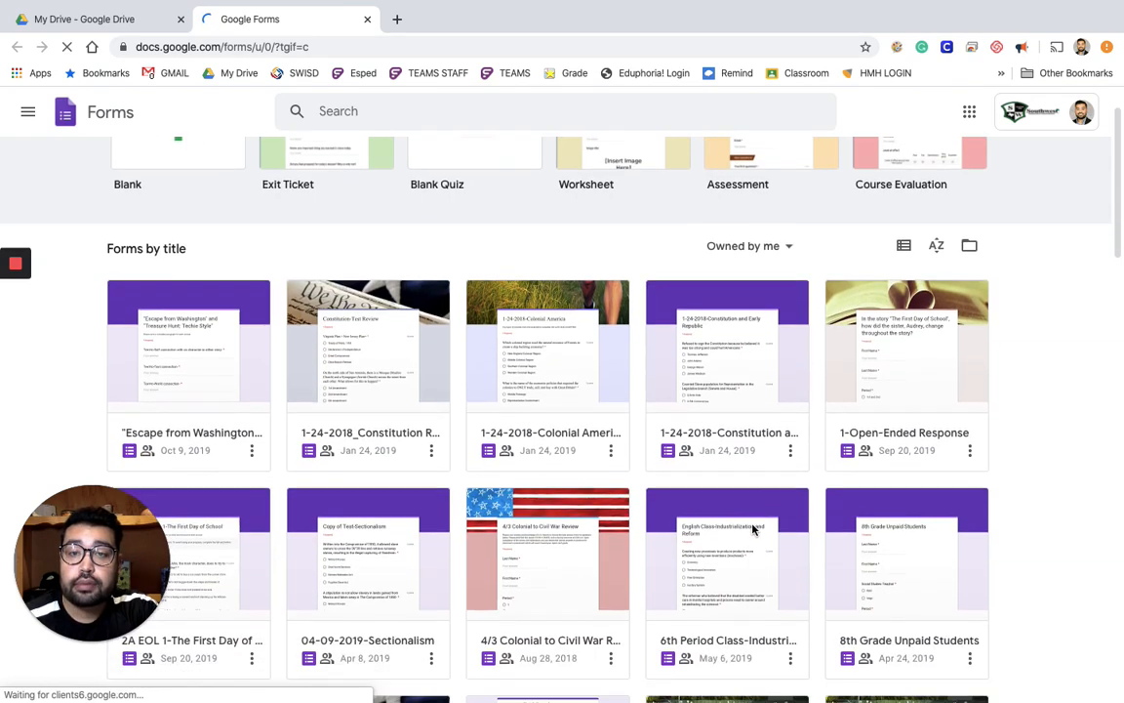
pyautogui.scroll(-3)
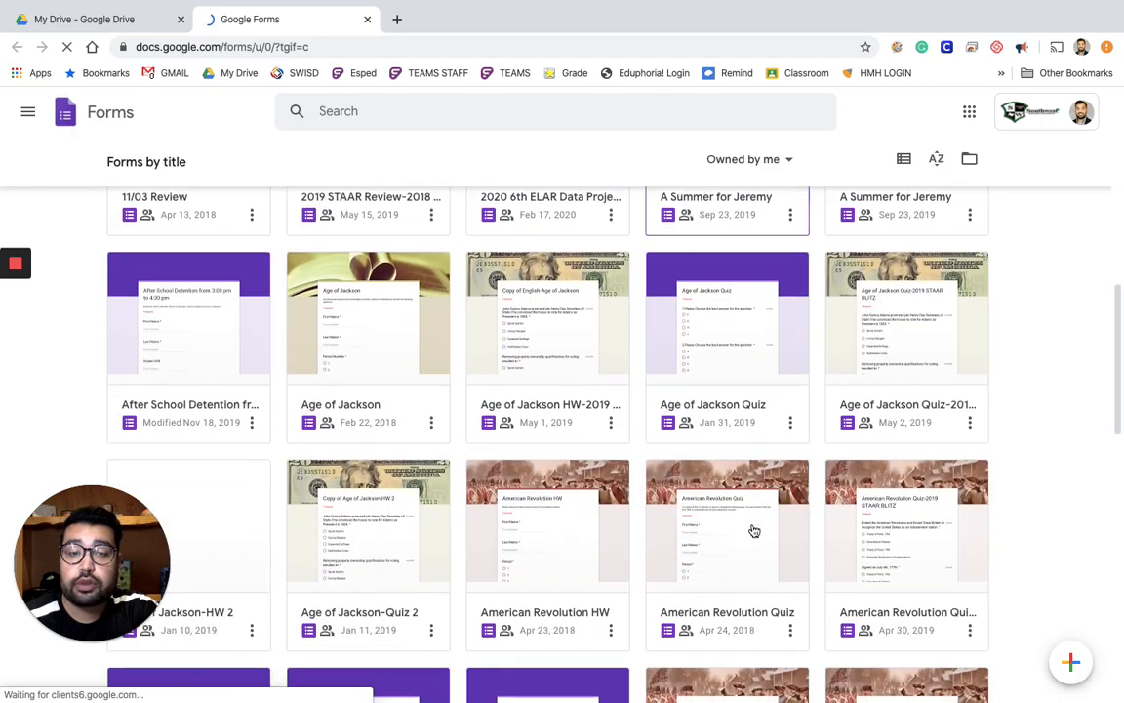
pyautogui.scroll(-3)
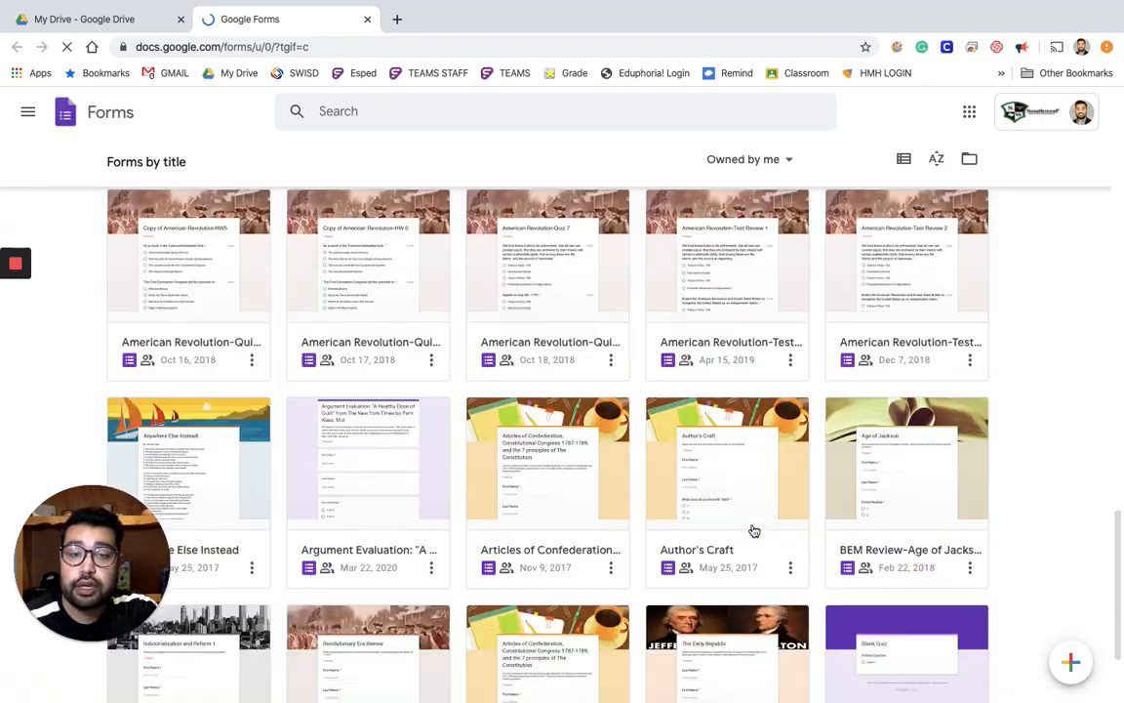
pyautogui.scroll(3)
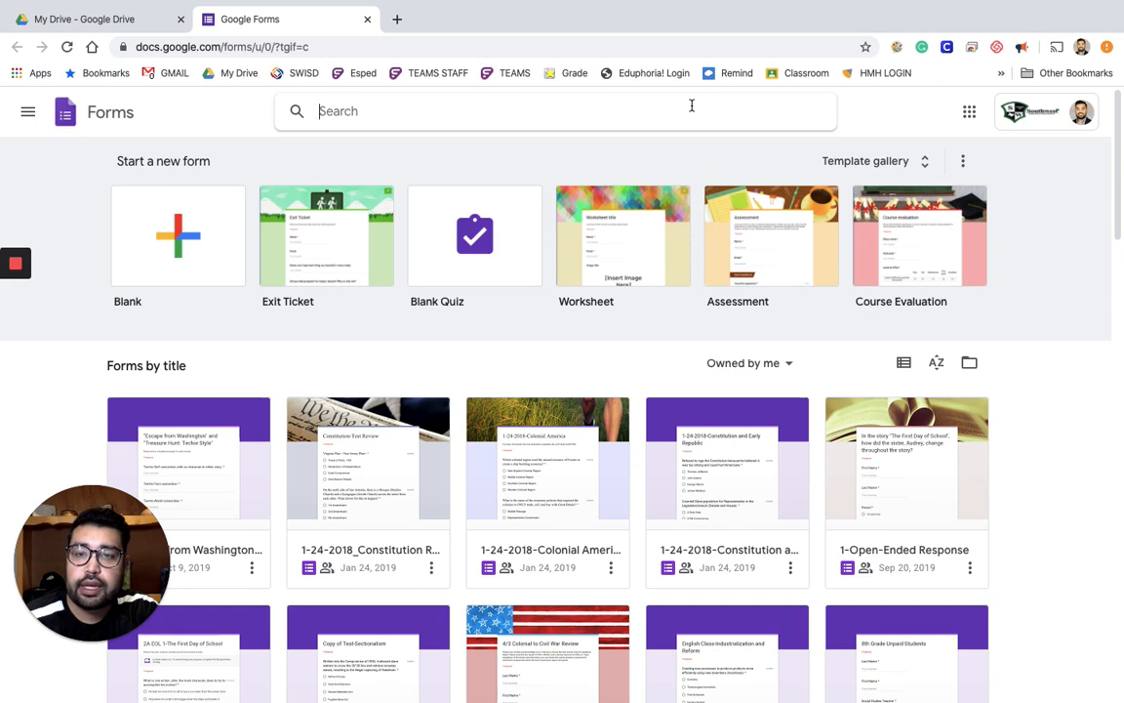
# Type 'exit tick' into the Google Forms search bar
pyautogui.write('ex')
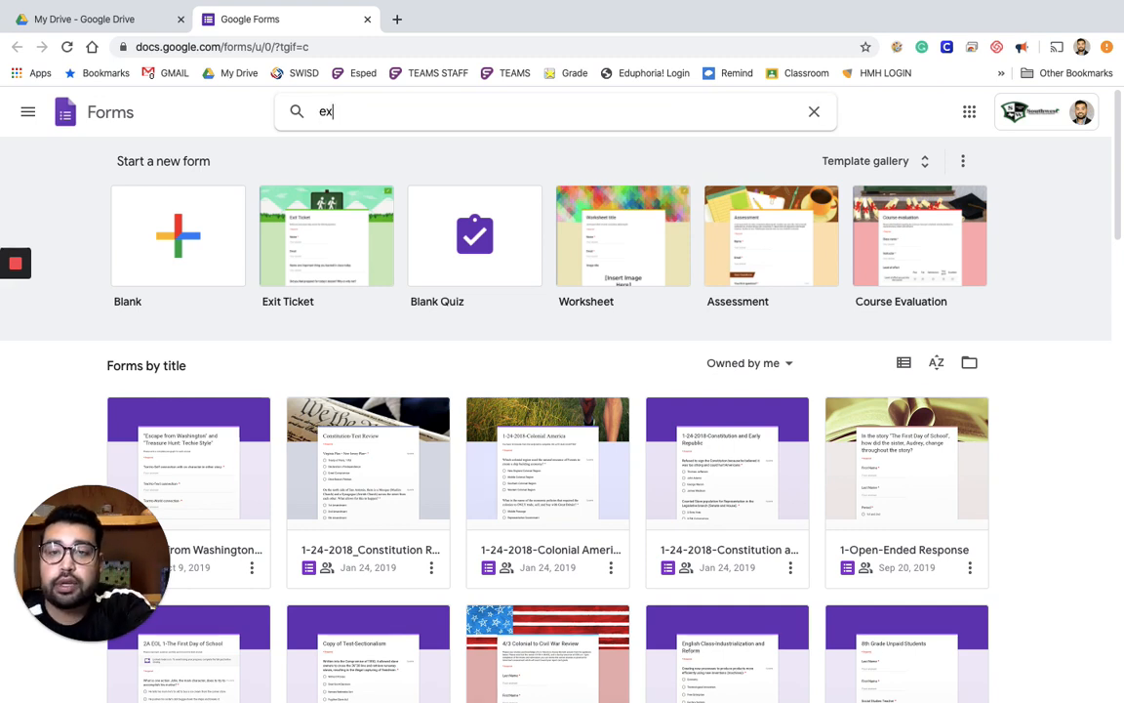
pyautogui.write('it t')
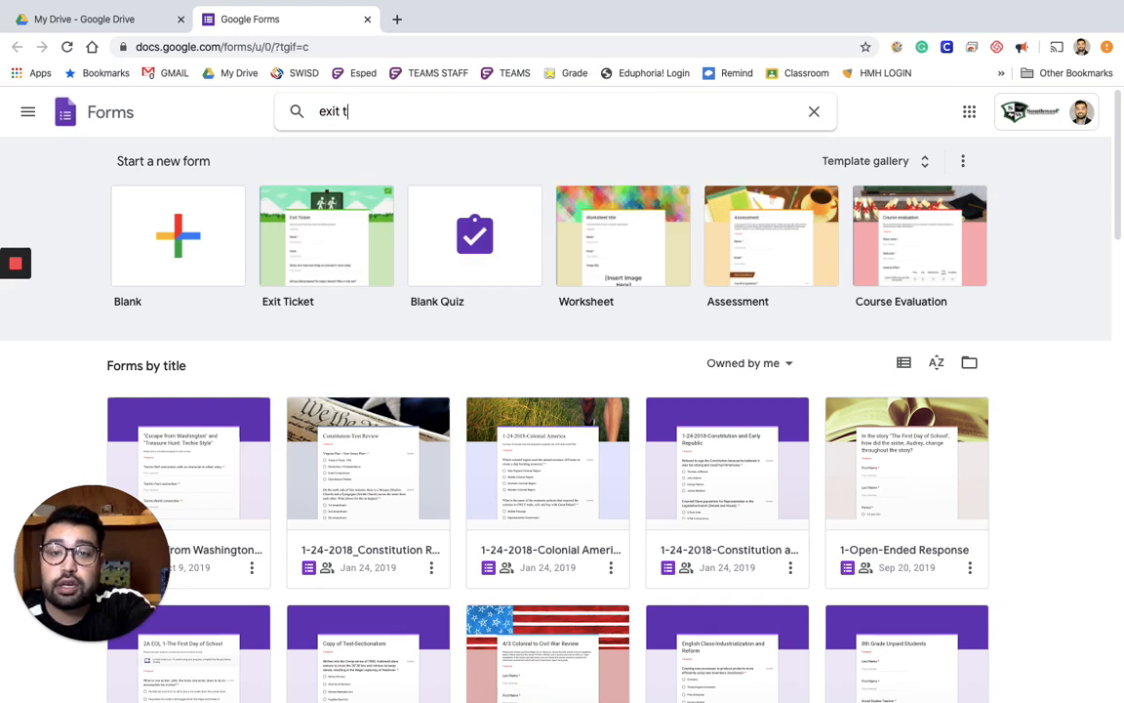
pyautogui.write('ick')
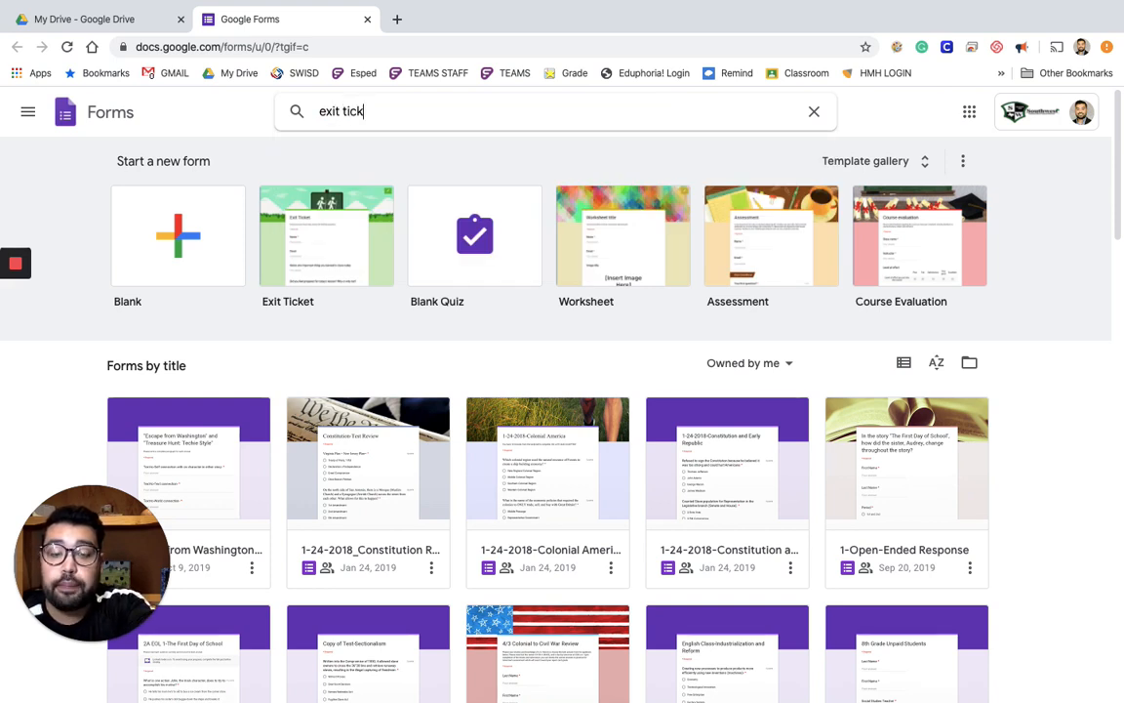